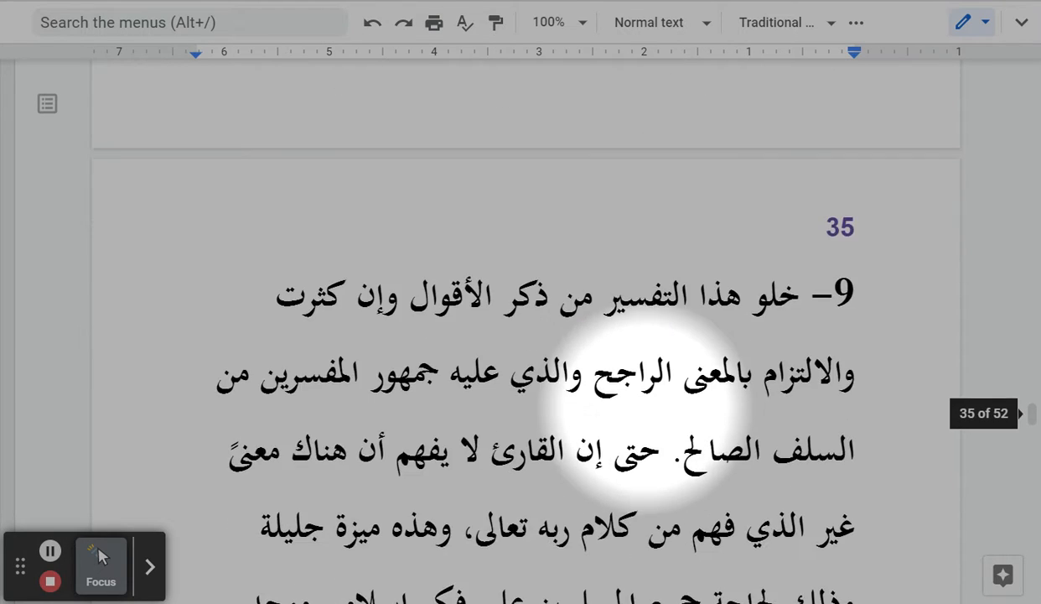
scroll(up, 3)
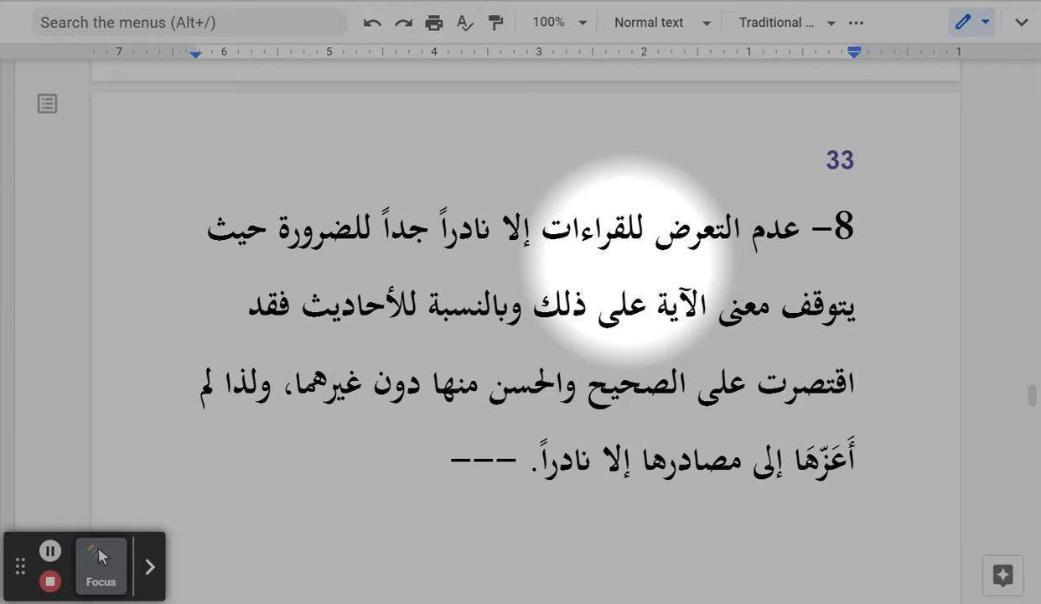
scroll(down, 3)
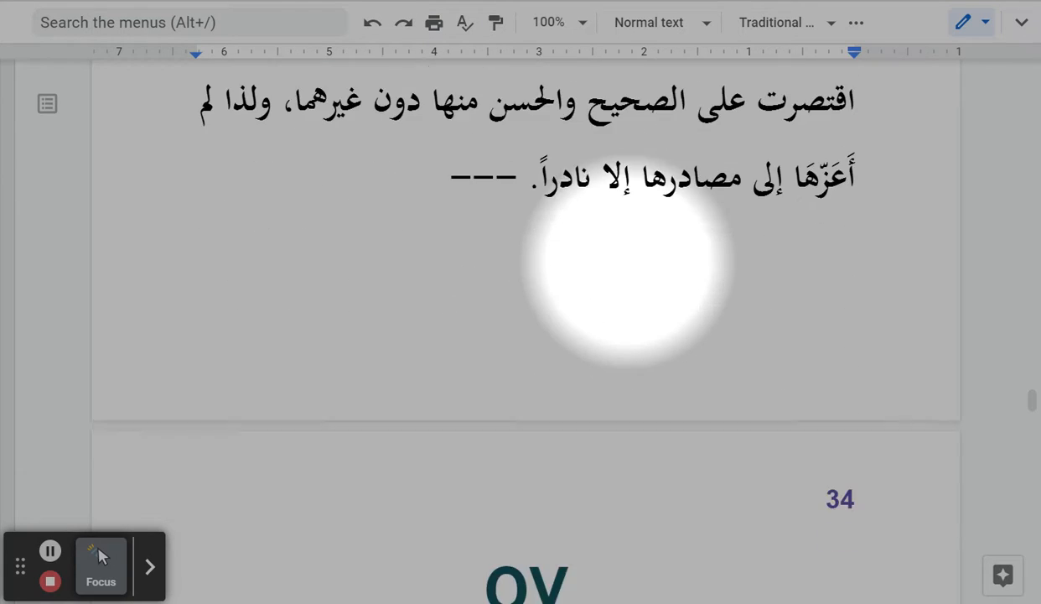
scroll(down, 3)
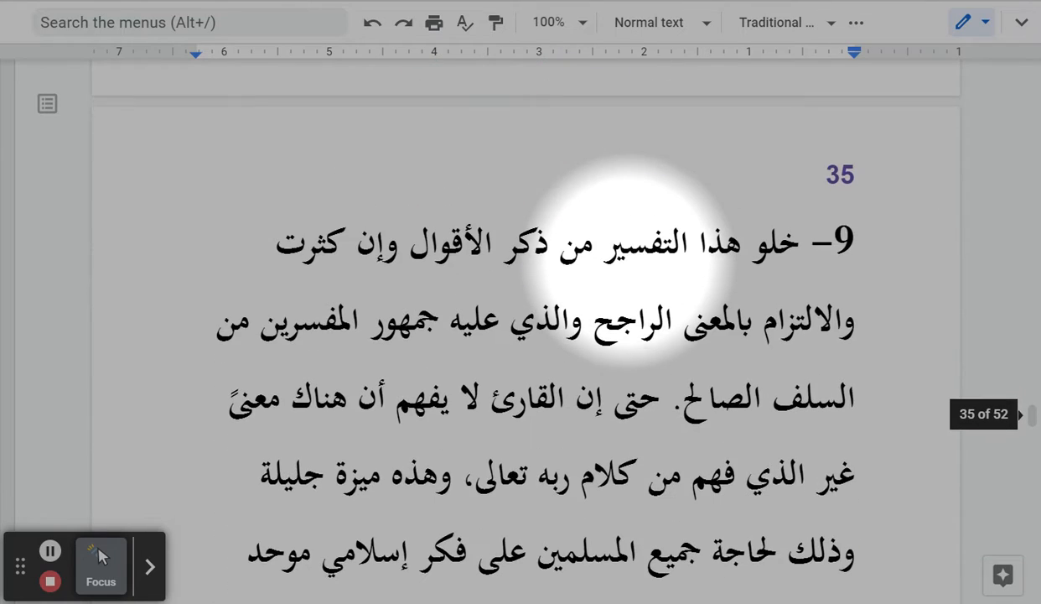
scroll(up, 3)
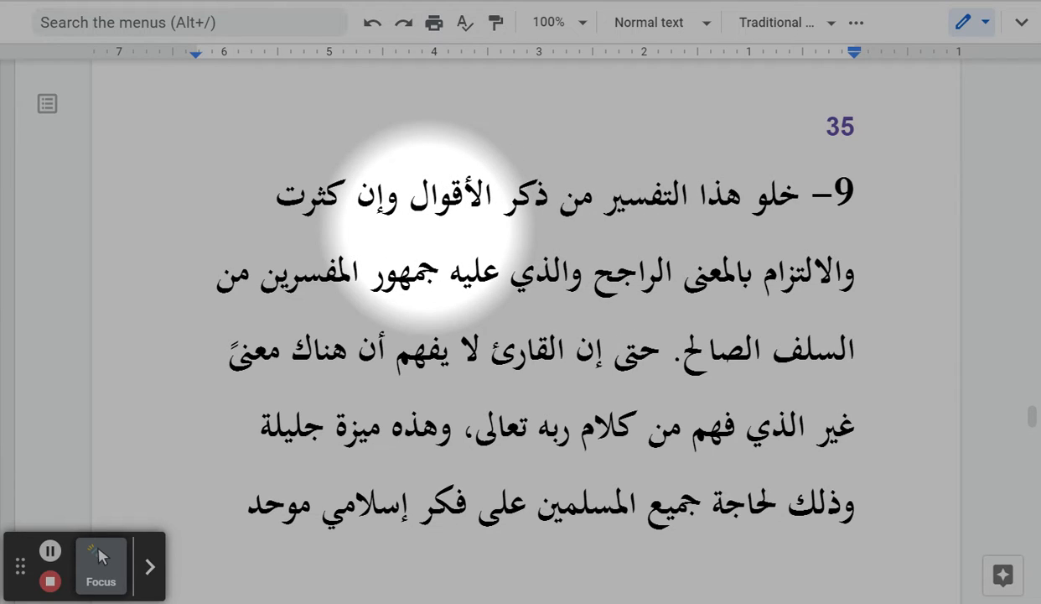
scroll(up, 3)
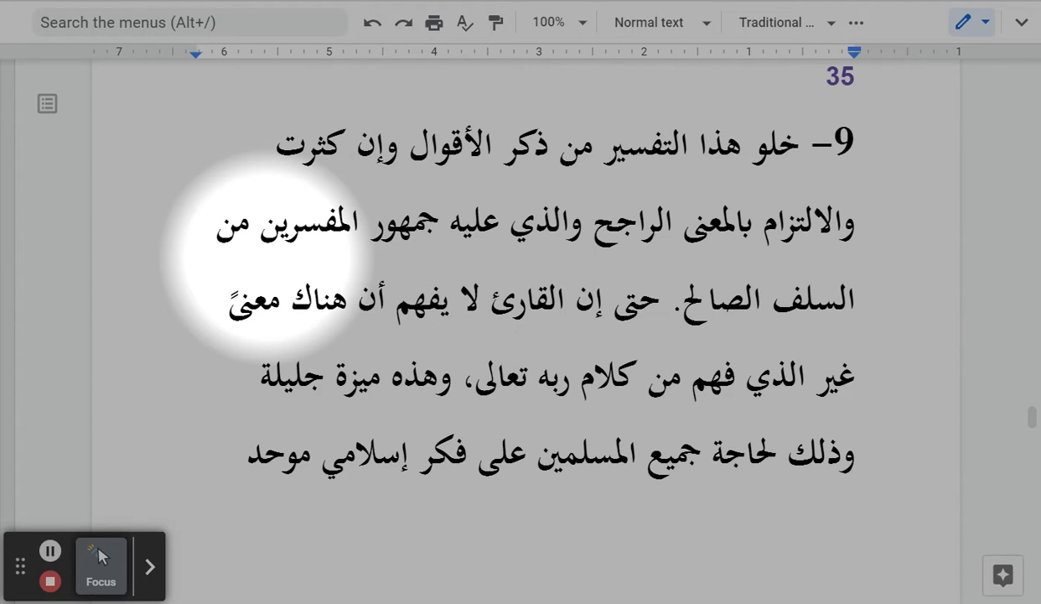
mouse_move(394, 243)
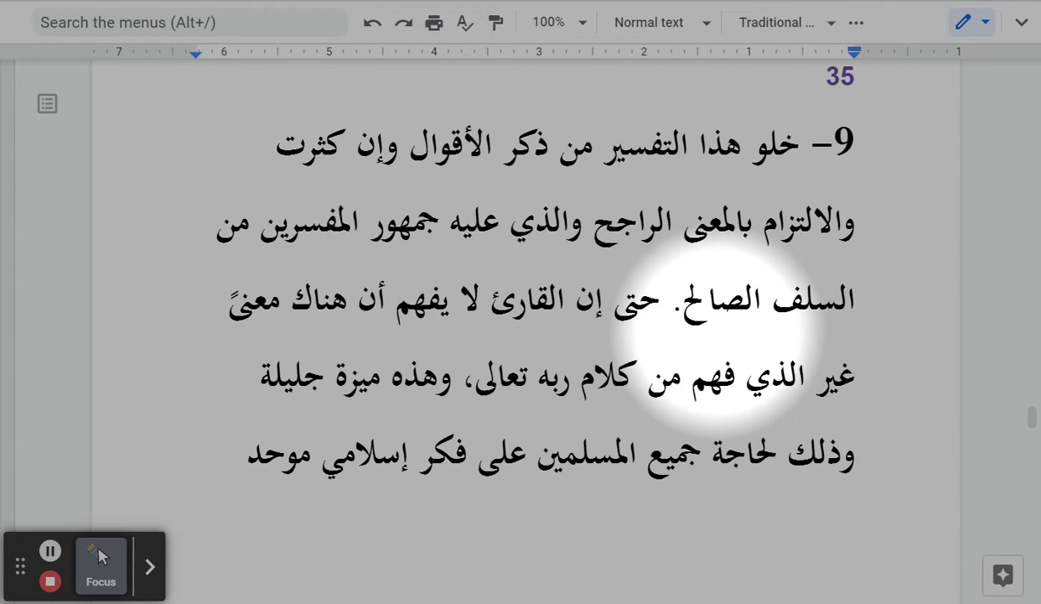
mouse_move(805, 336)
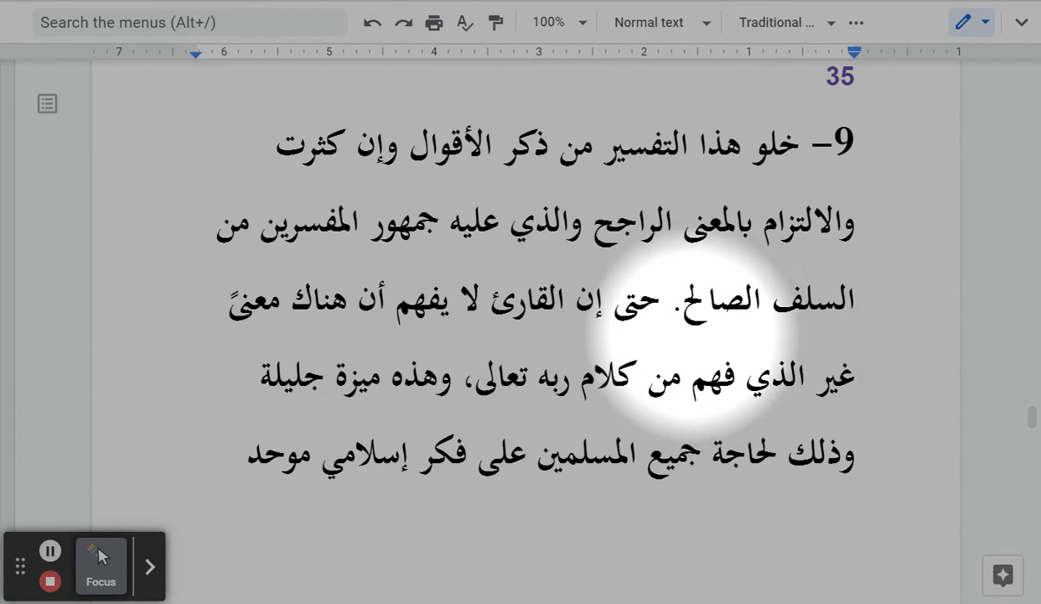
mouse_move(595, 353)
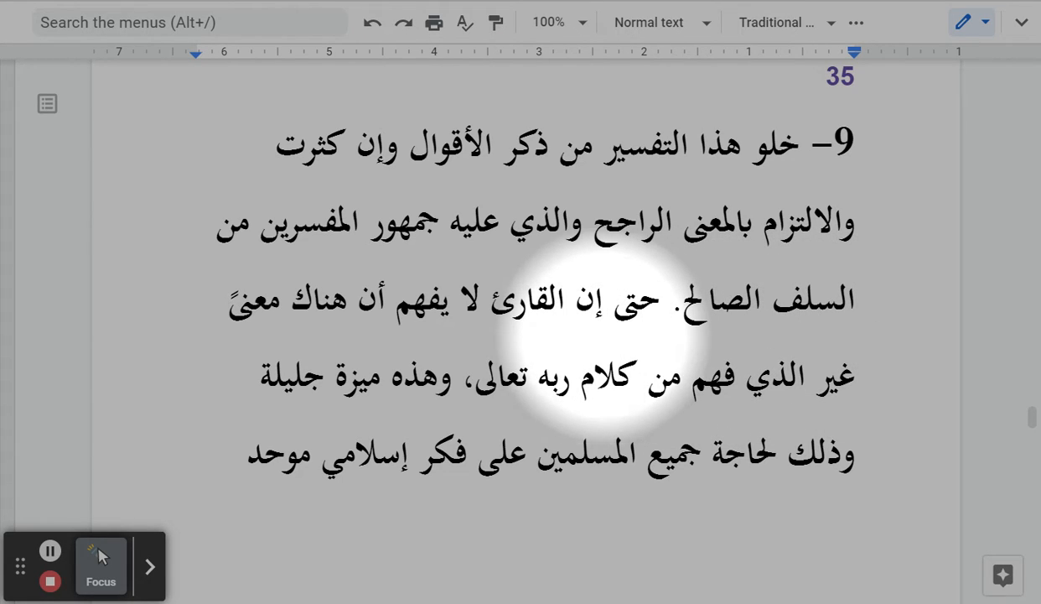
scroll(down, 3)
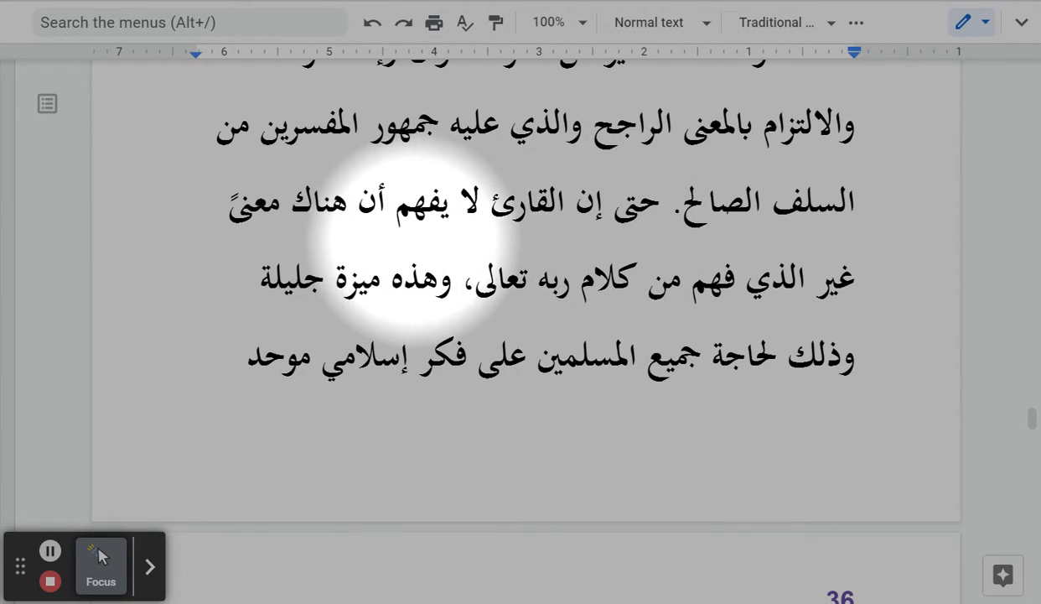
mouse_move(587, 277)
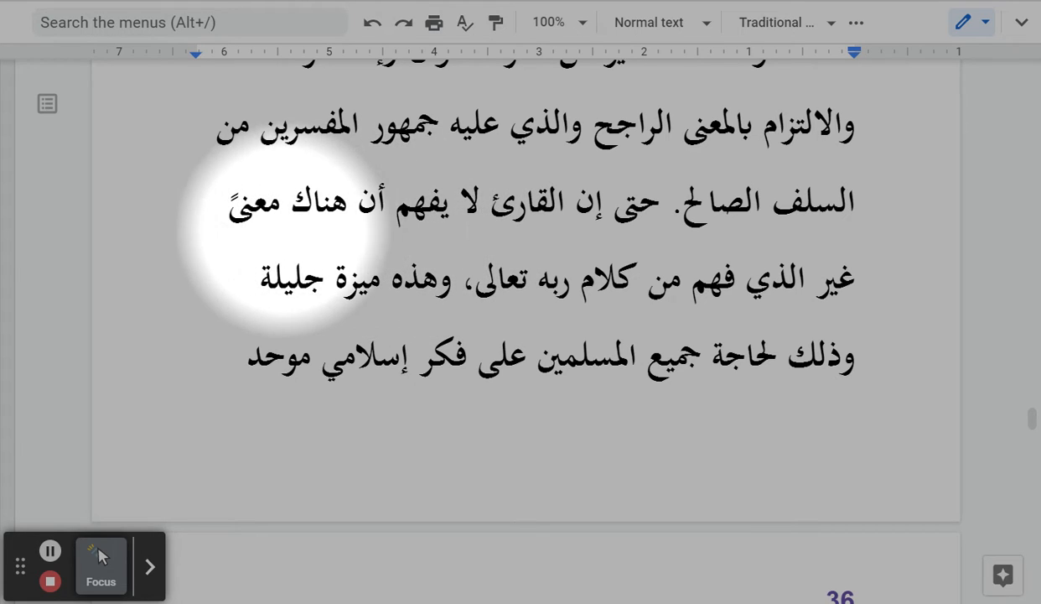
mouse_move(746, 310)
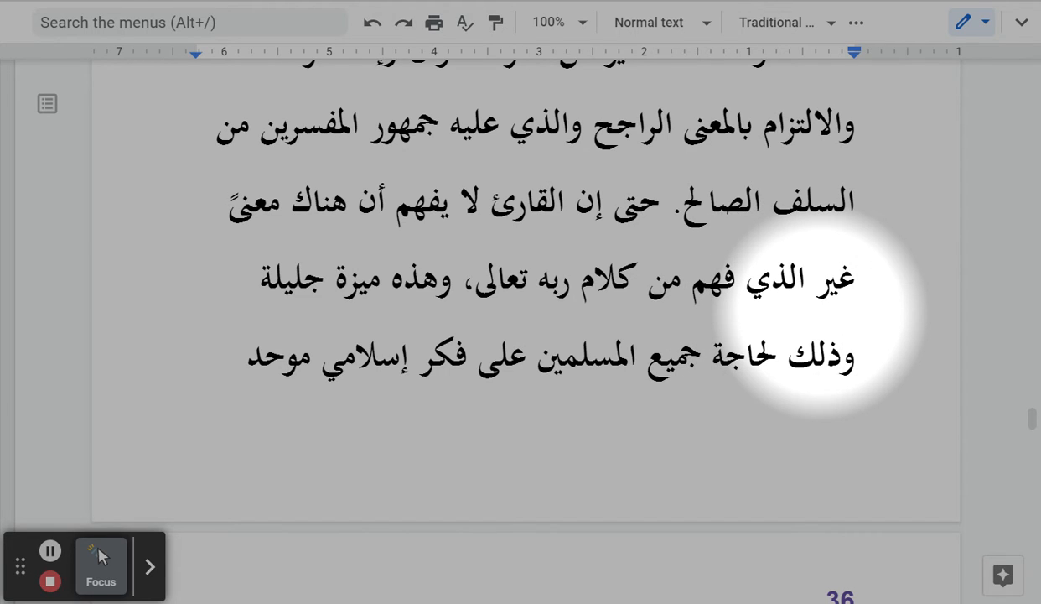
mouse_move(738, 314)
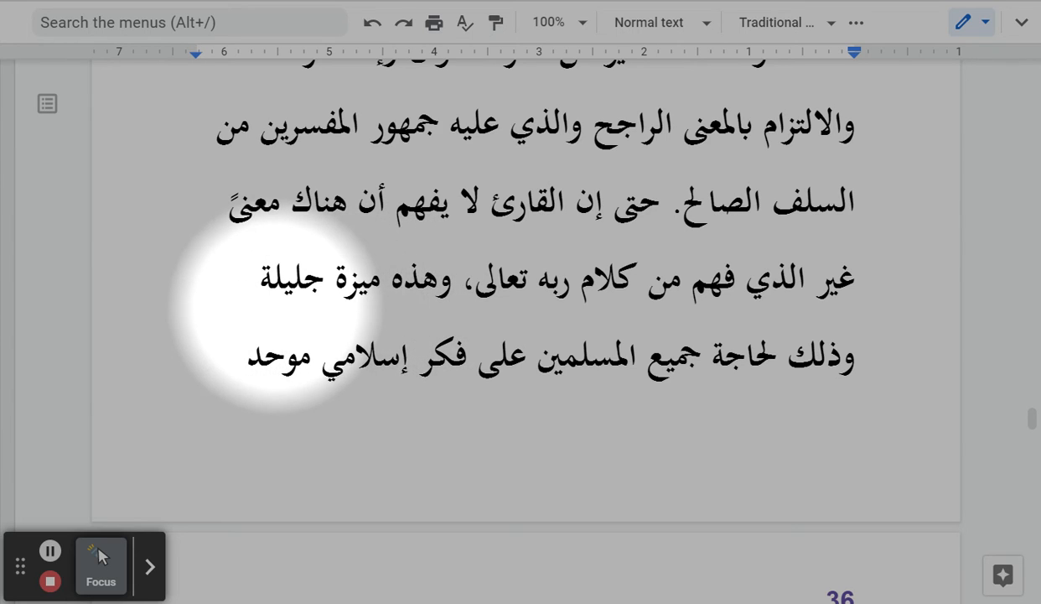
scroll(down, 3)
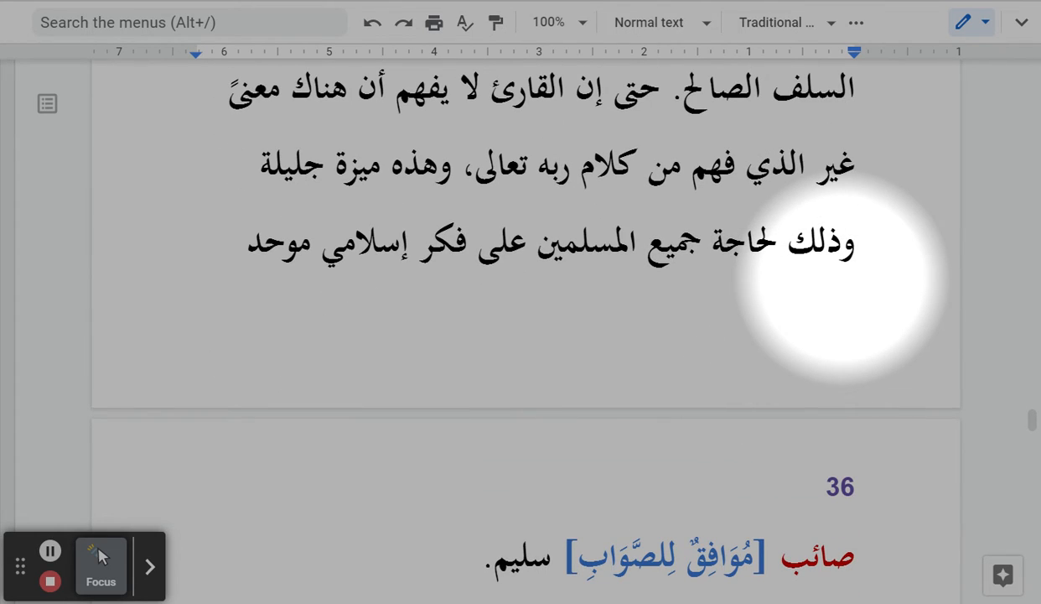
mouse_move(763, 289)
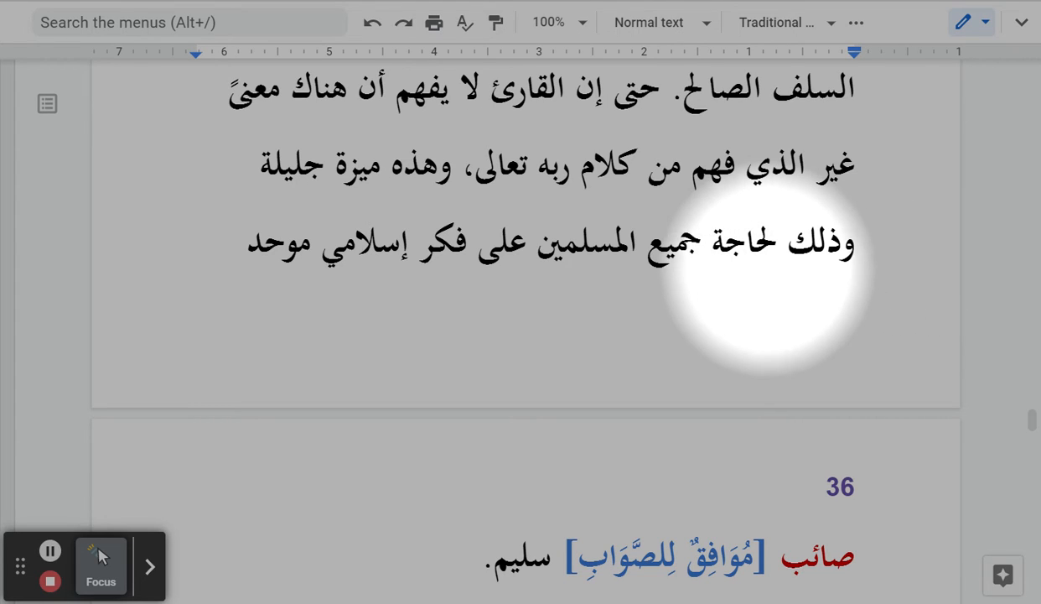
mouse_move(738, 302)
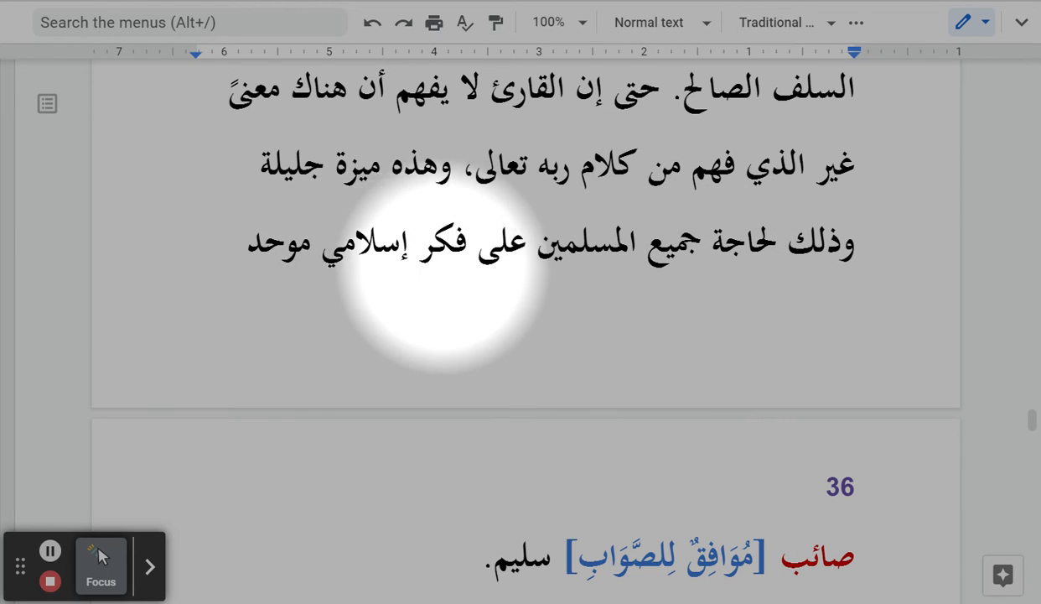
mouse_move(327, 285)
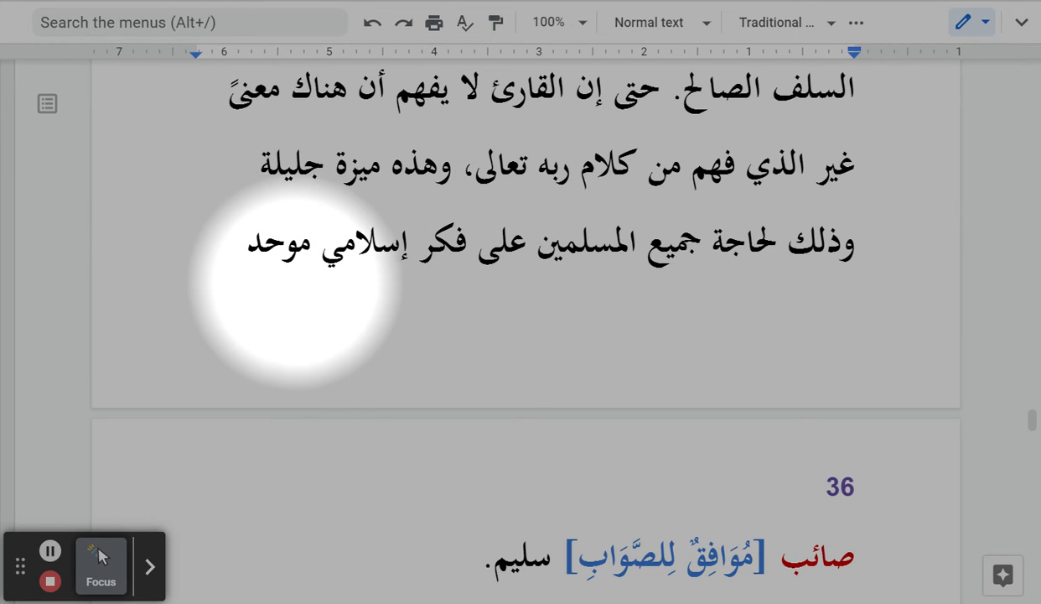
scroll(down, 3)
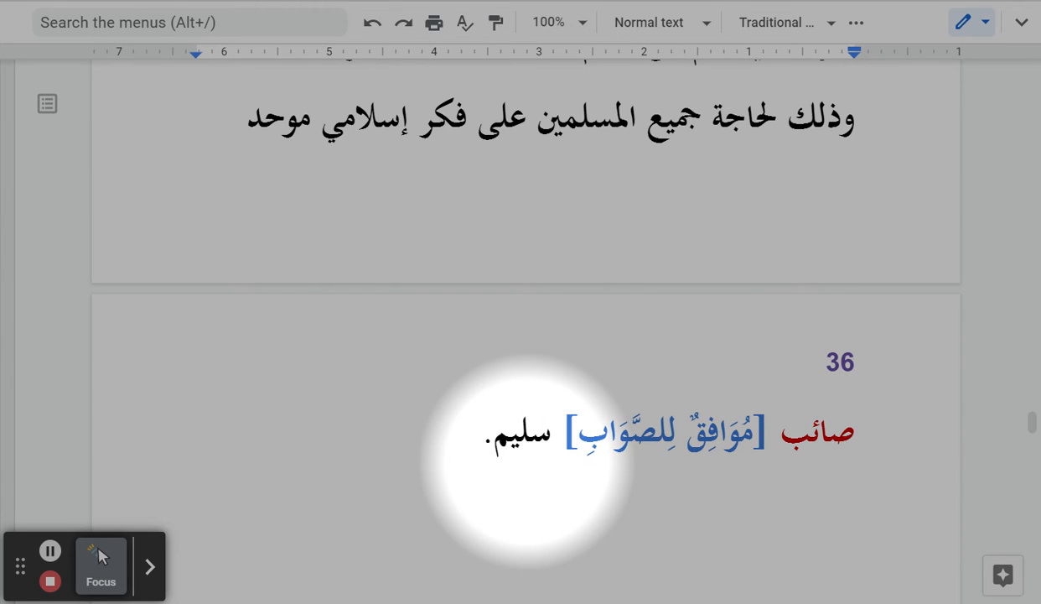
scroll(up, 3)
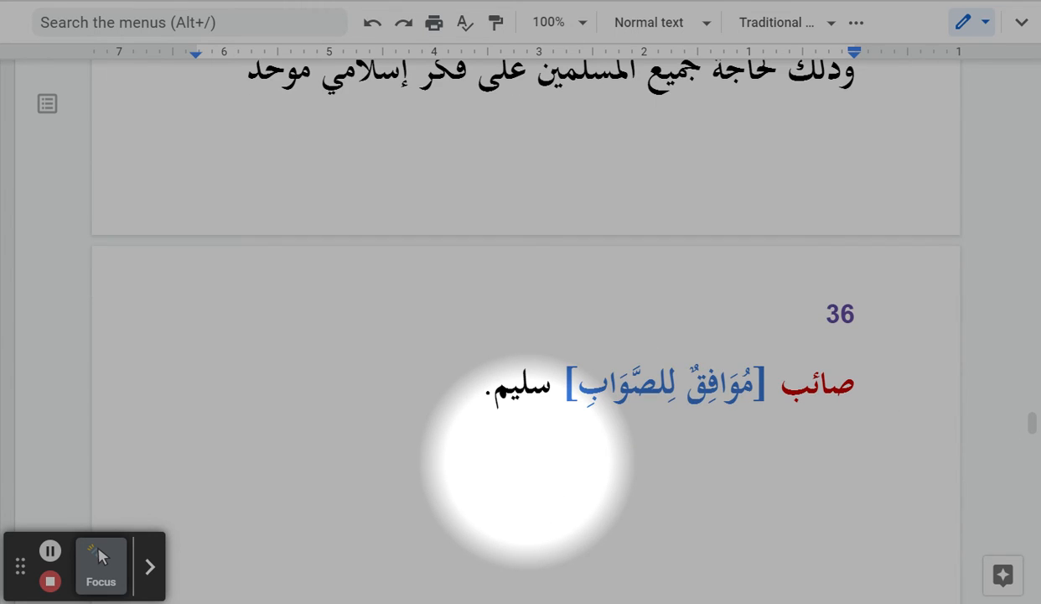